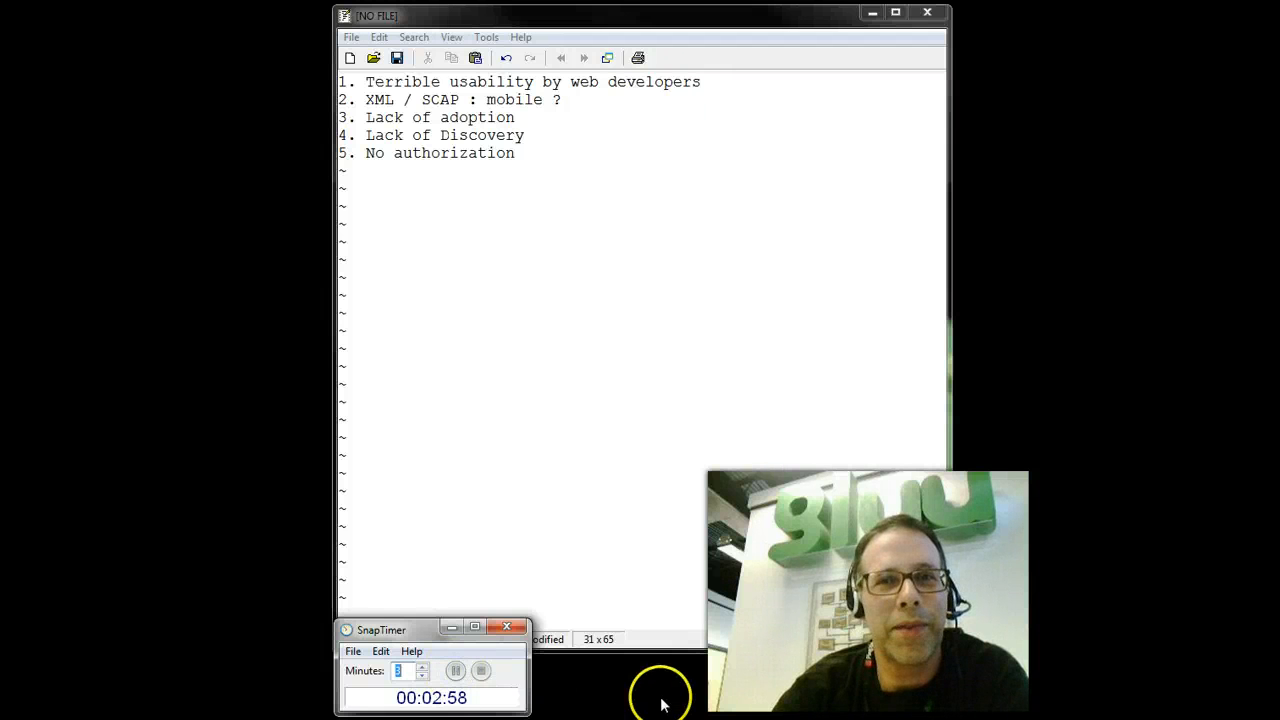
mouse_move(830, 692)
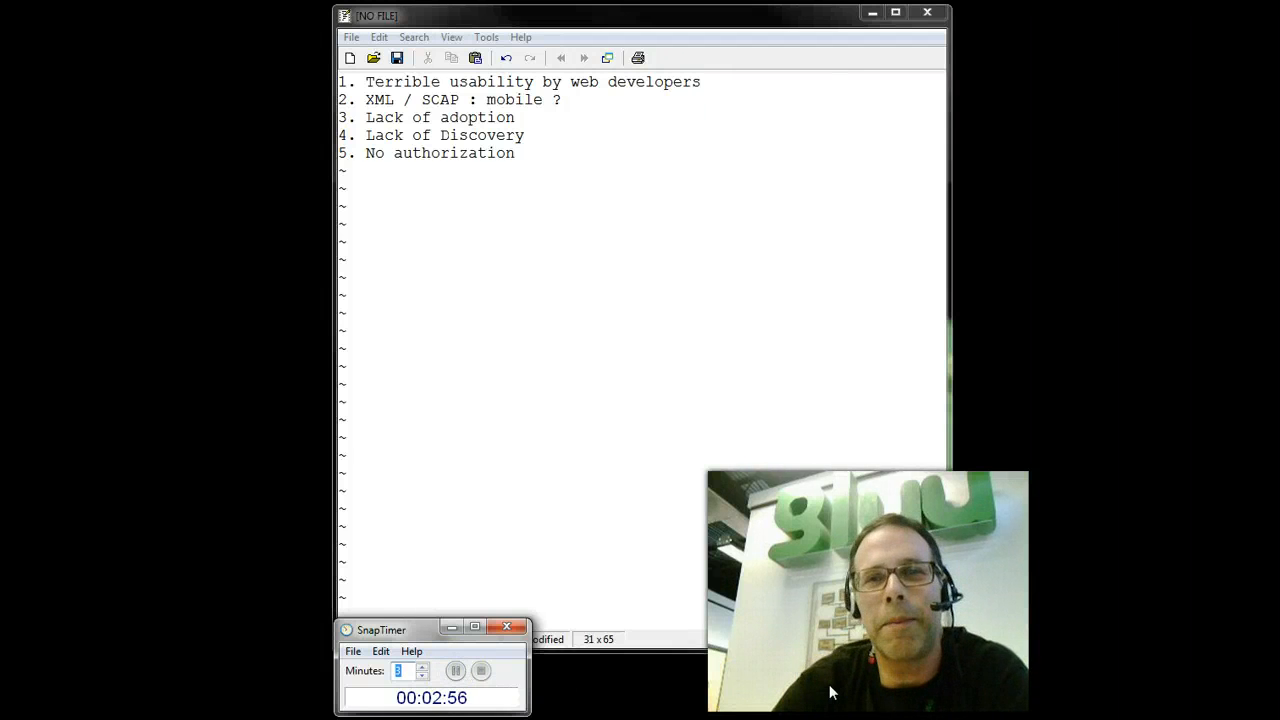